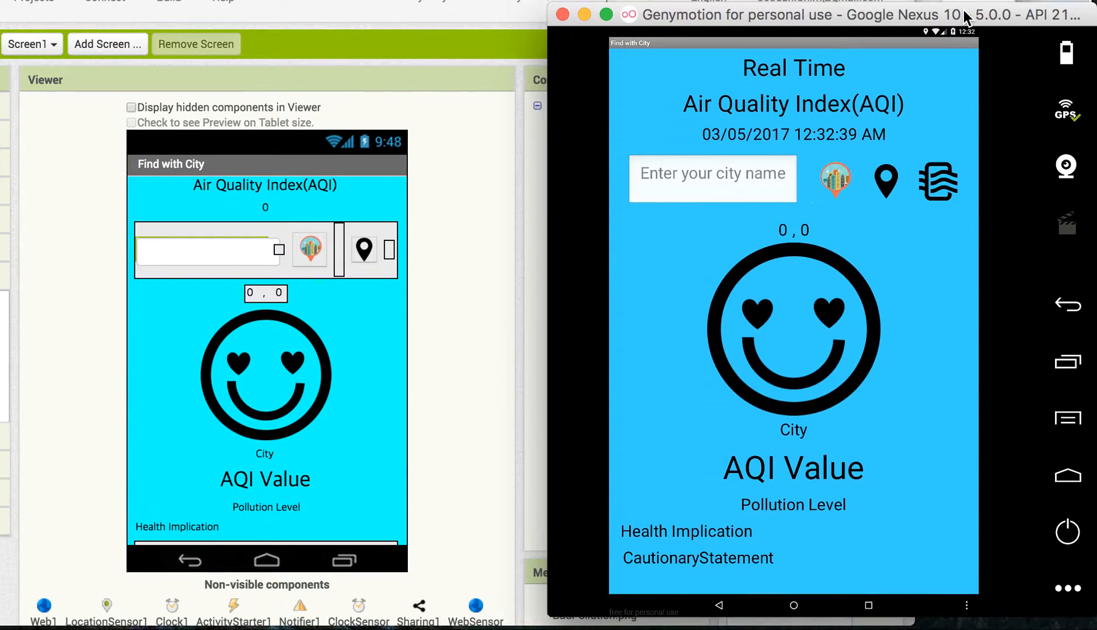
mouse_move(651, 96)
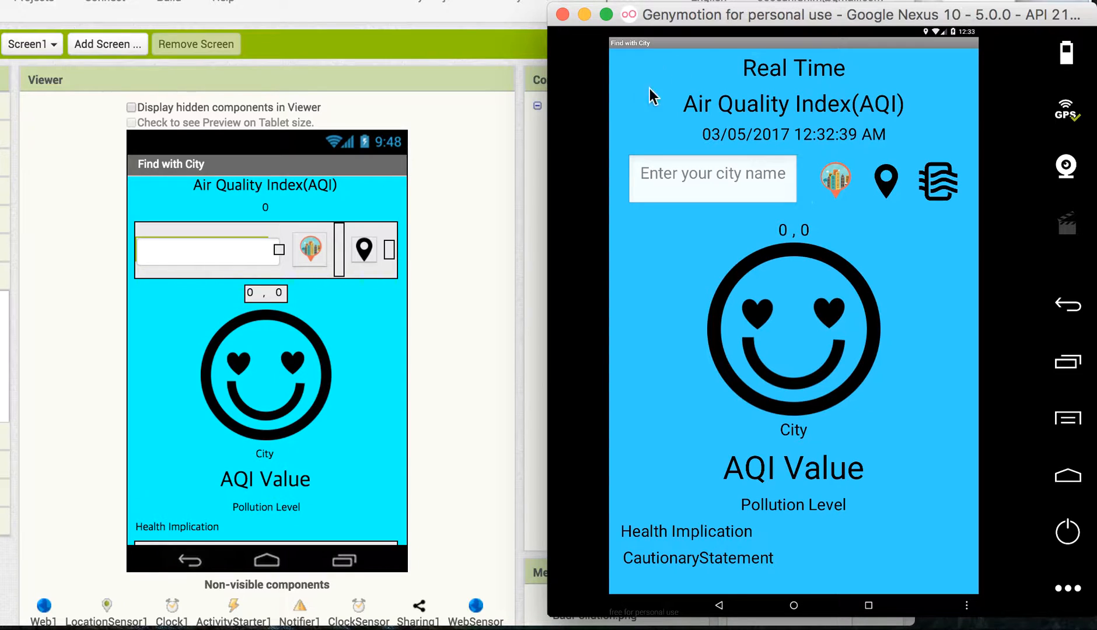
mouse_move(780, 583)
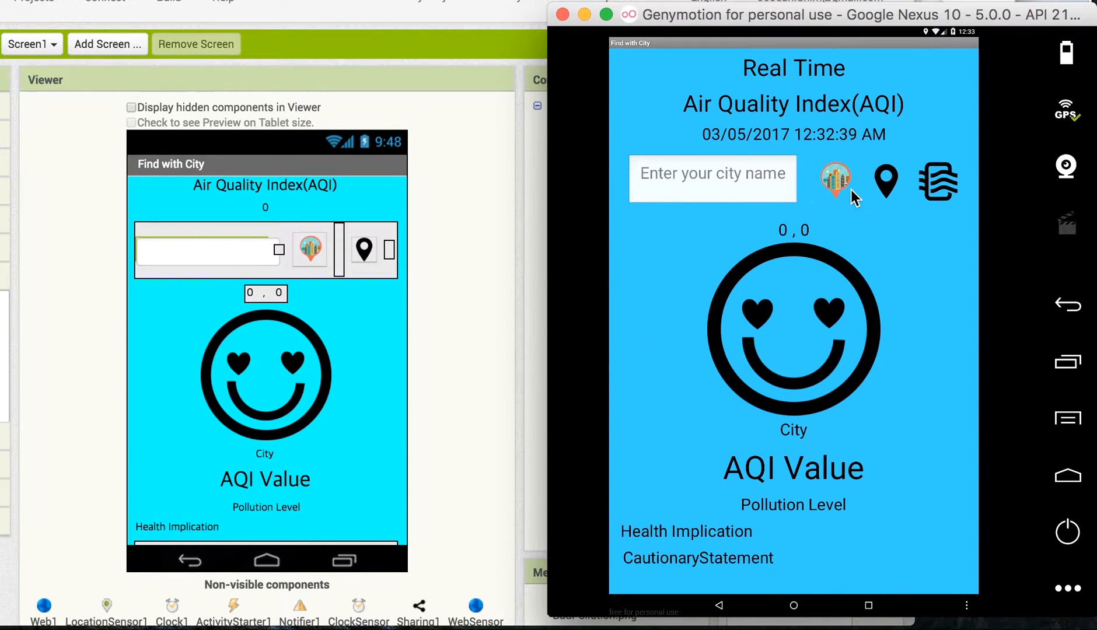
mouse_move(941, 134)
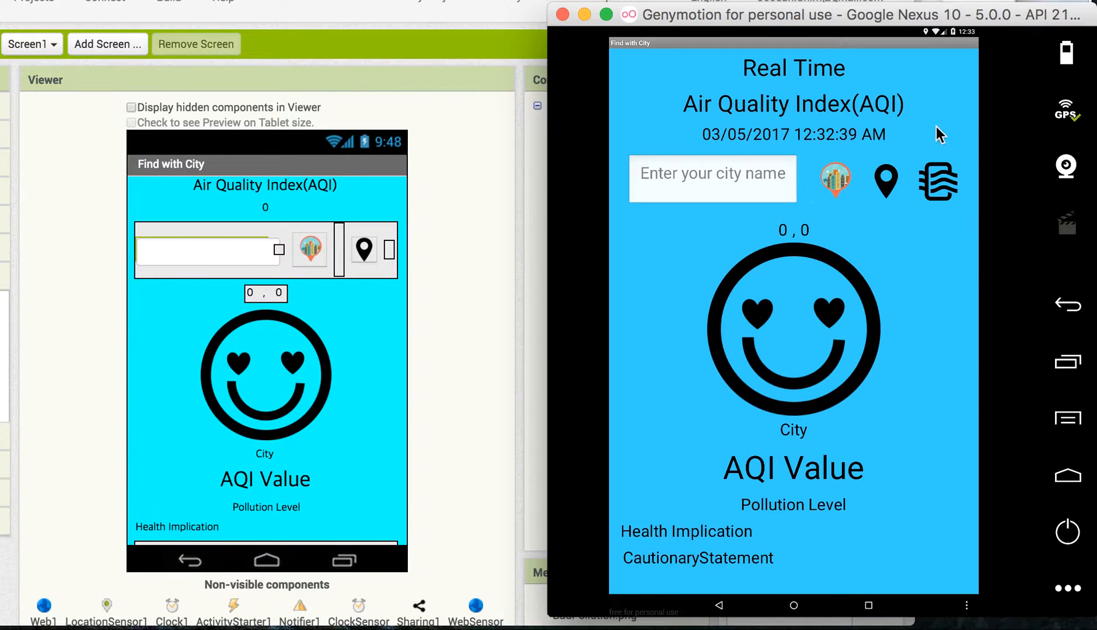
mouse_move(936, 250)
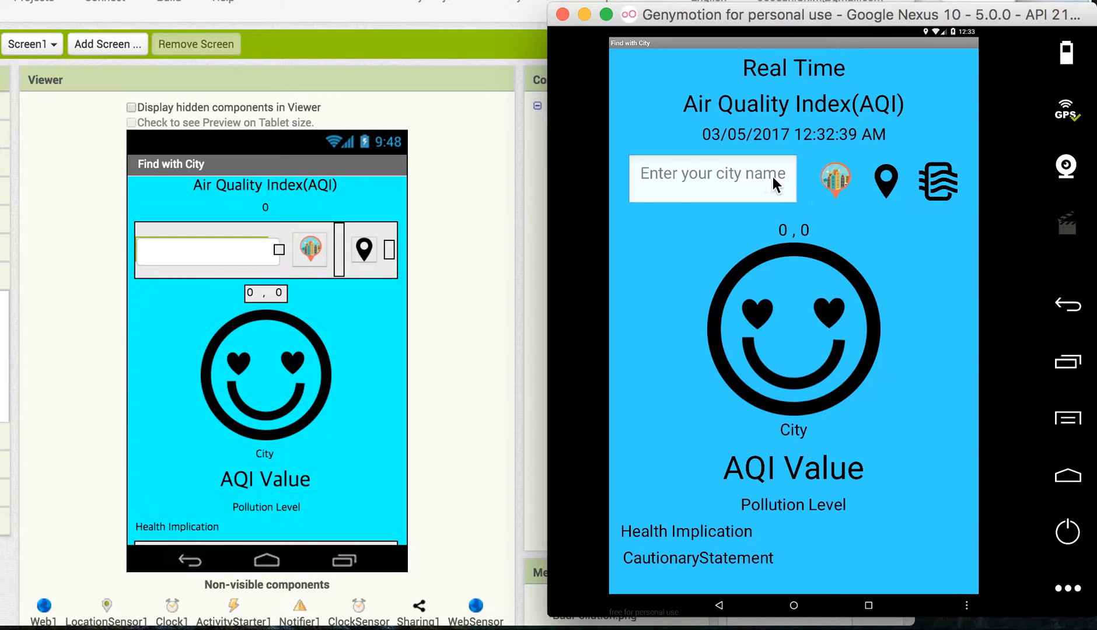
Enter Philadelphia as the city and look up its AQI, retrying after the error toast.
left_click(713, 178)
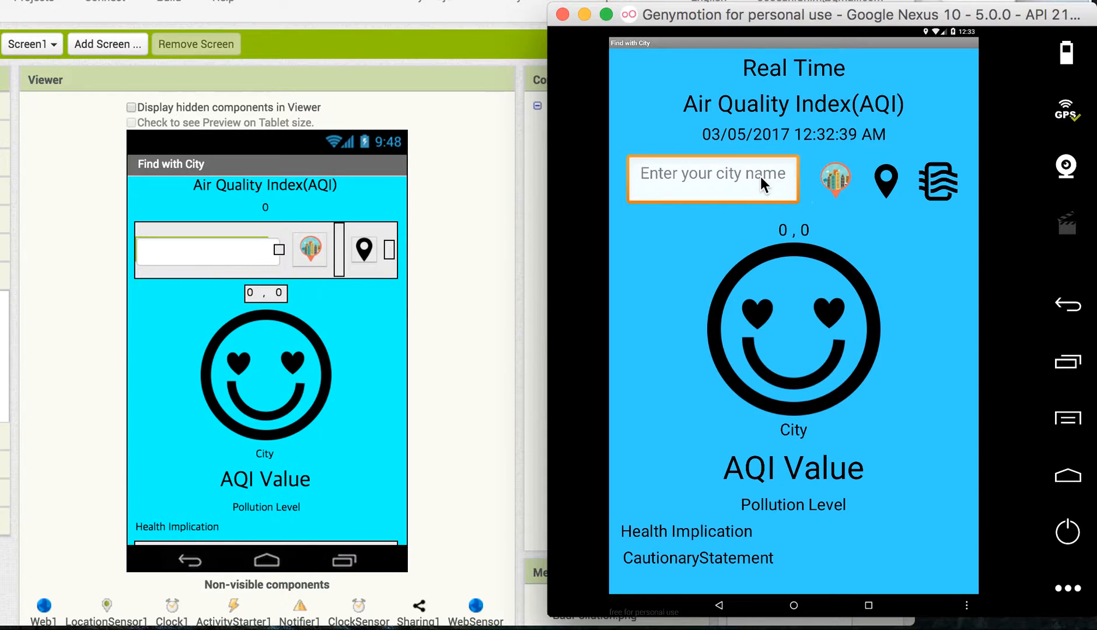
type("philadelphia")
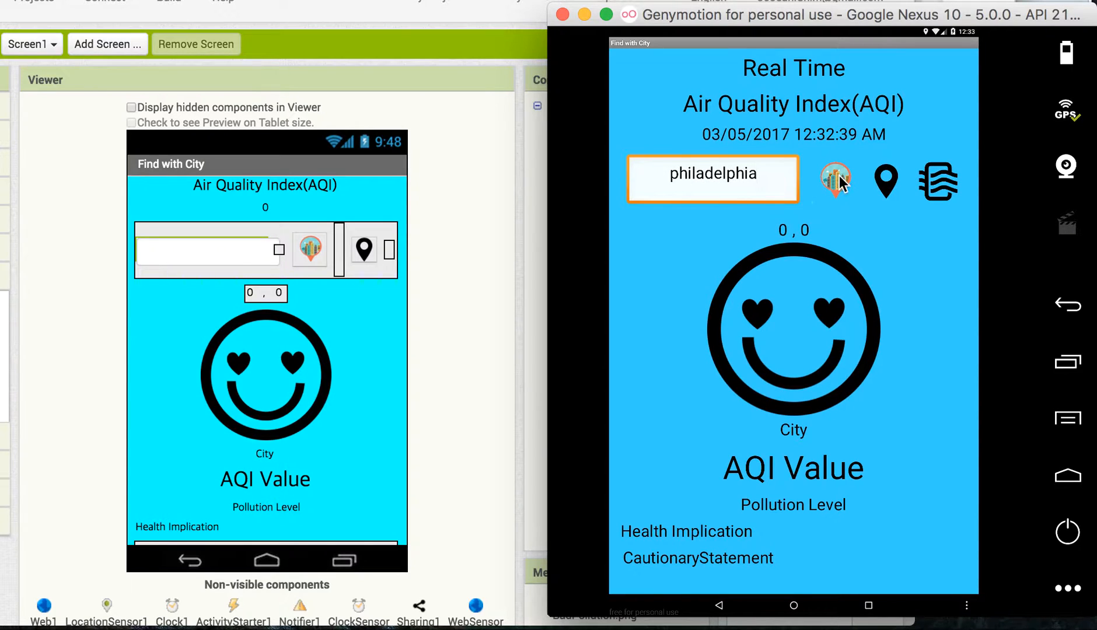
left_click(834, 181)
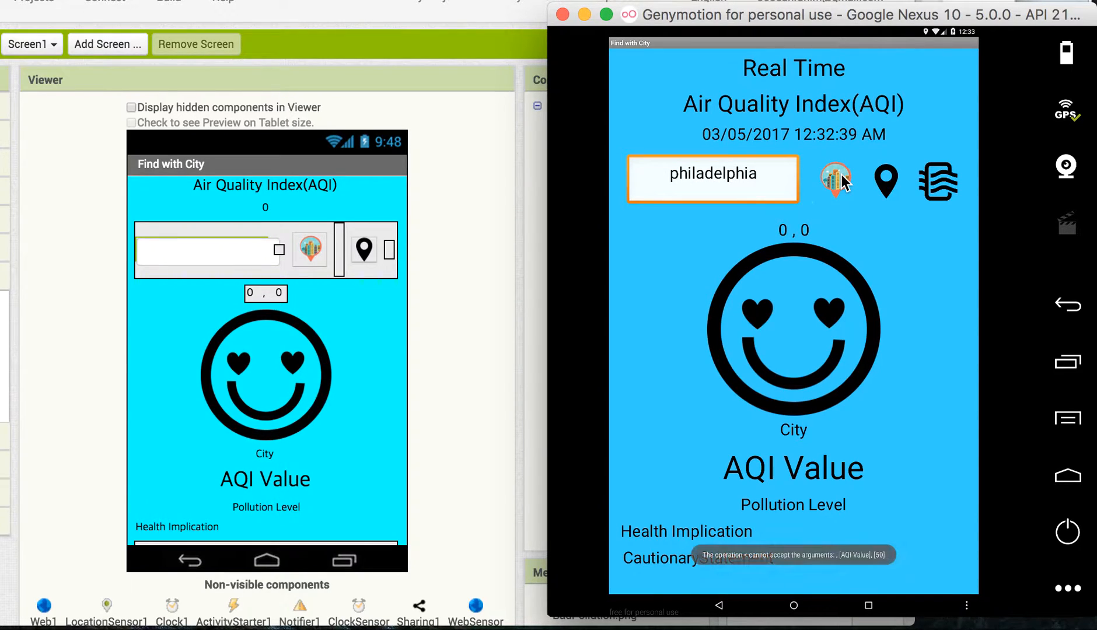
left_click(835, 181)
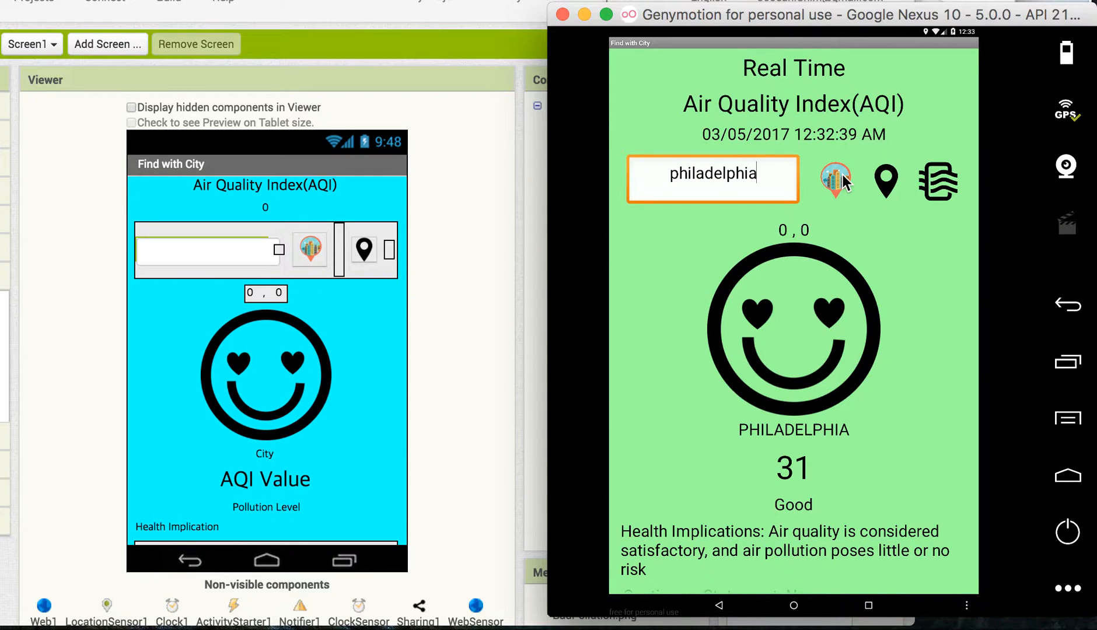
mouse_move(852, 174)
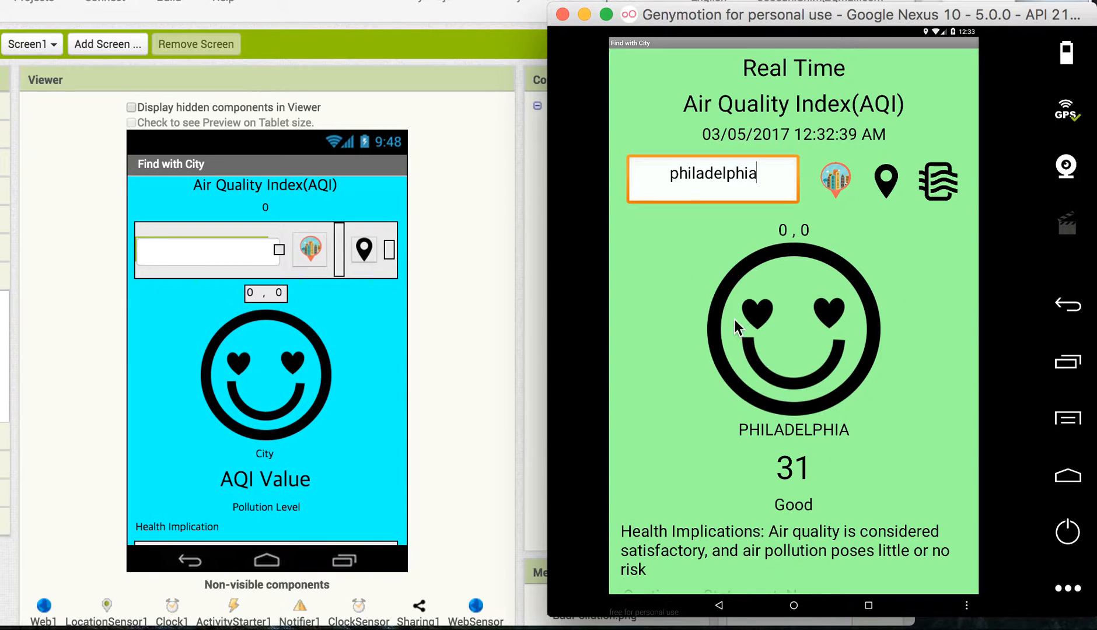
mouse_move(839, 199)
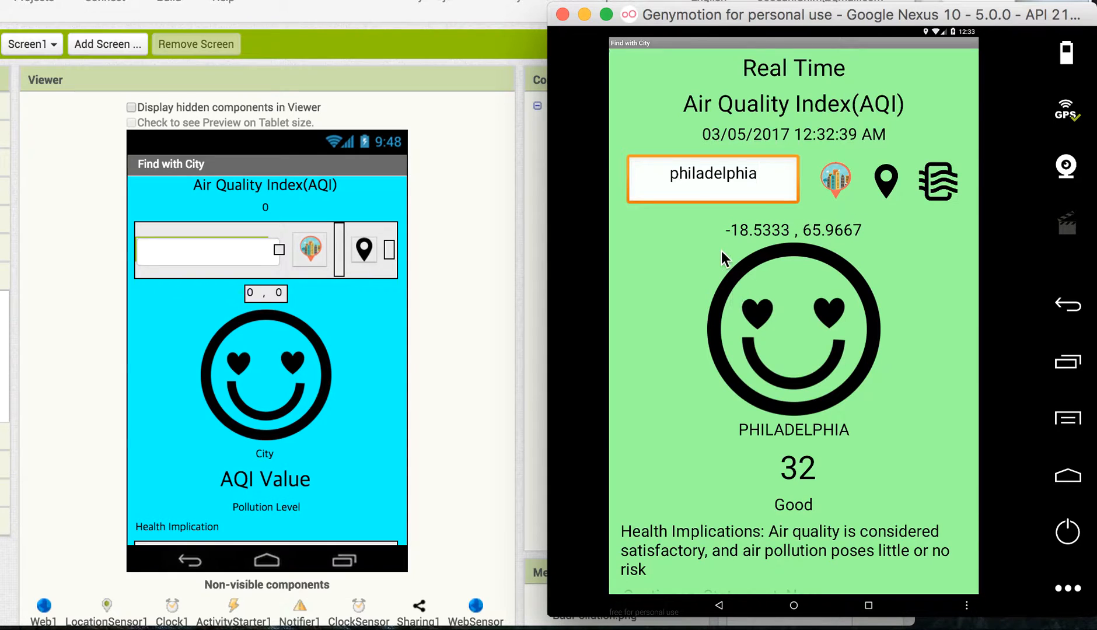
mouse_move(971, 198)
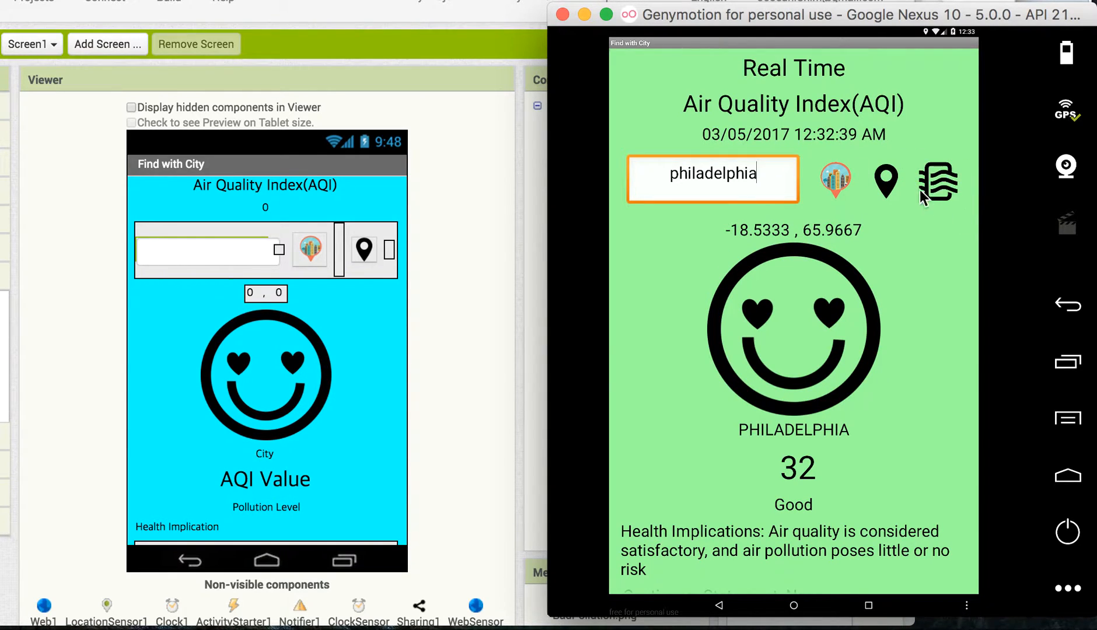
mouse_move(969, 175)
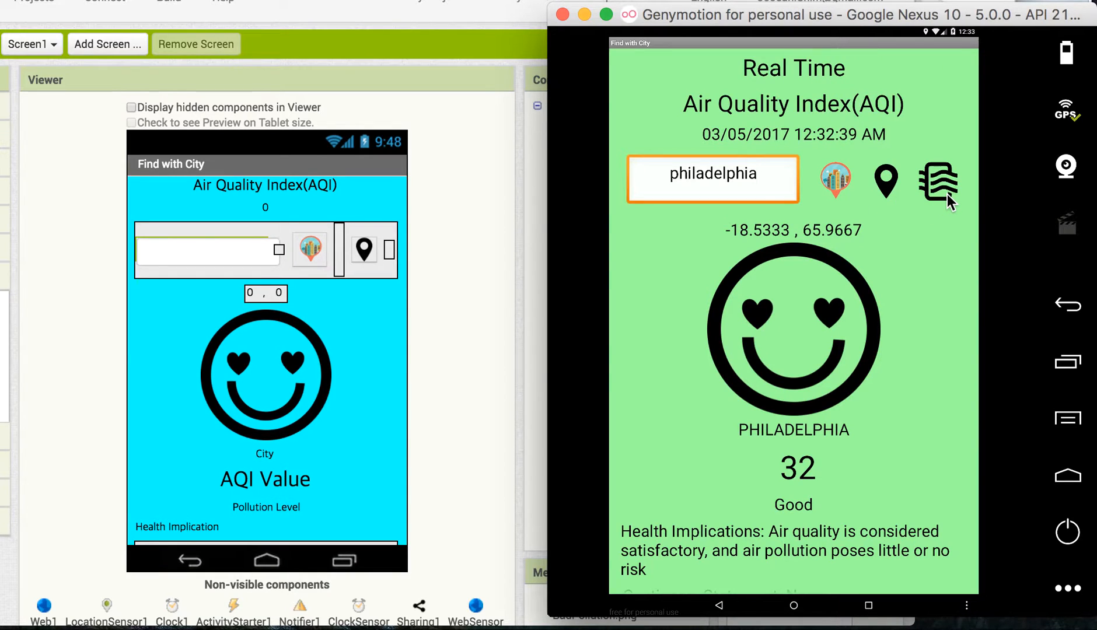
Fetch the sensor AQI reading repeatedly until Philadelphia shows 28.33333, rated Good.
left_click(712, 173)
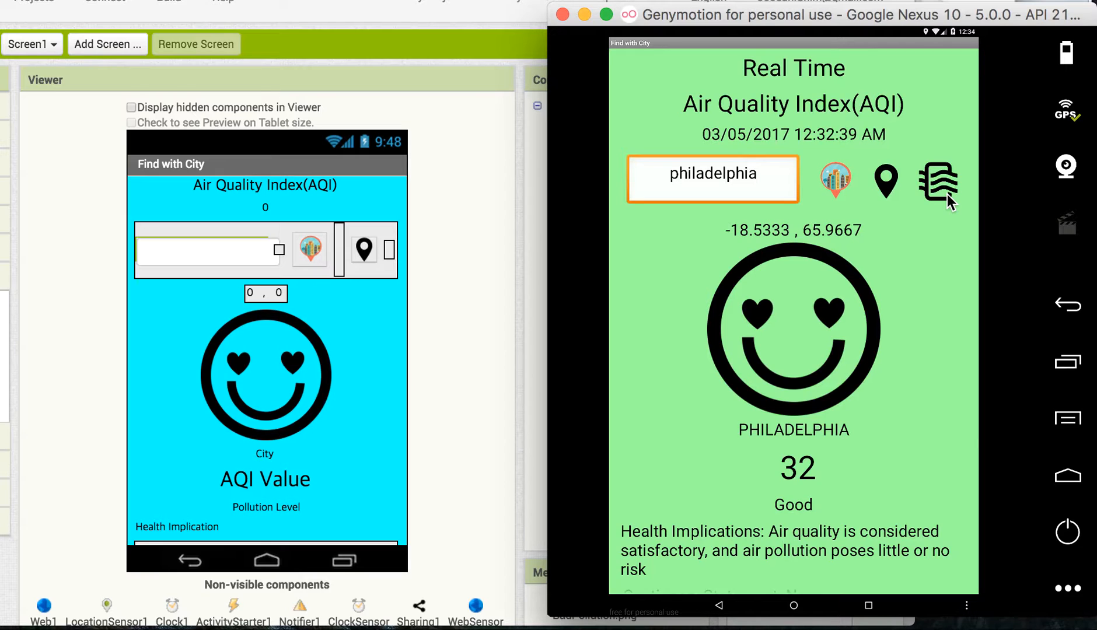
left_click(713, 172)
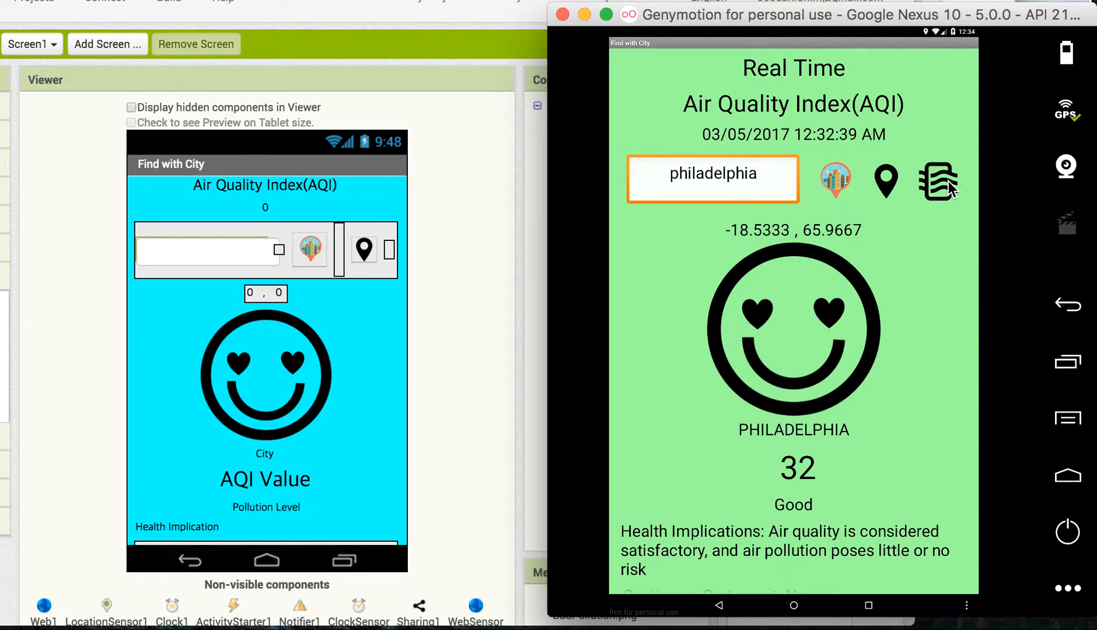
left_click(712, 173)
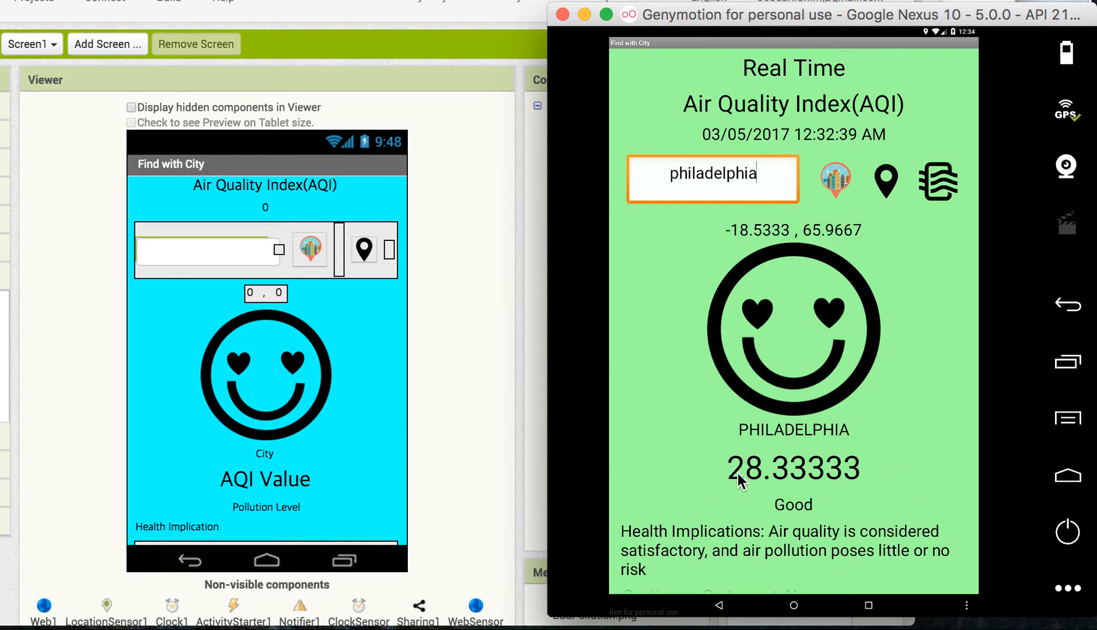
mouse_move(881, 497)
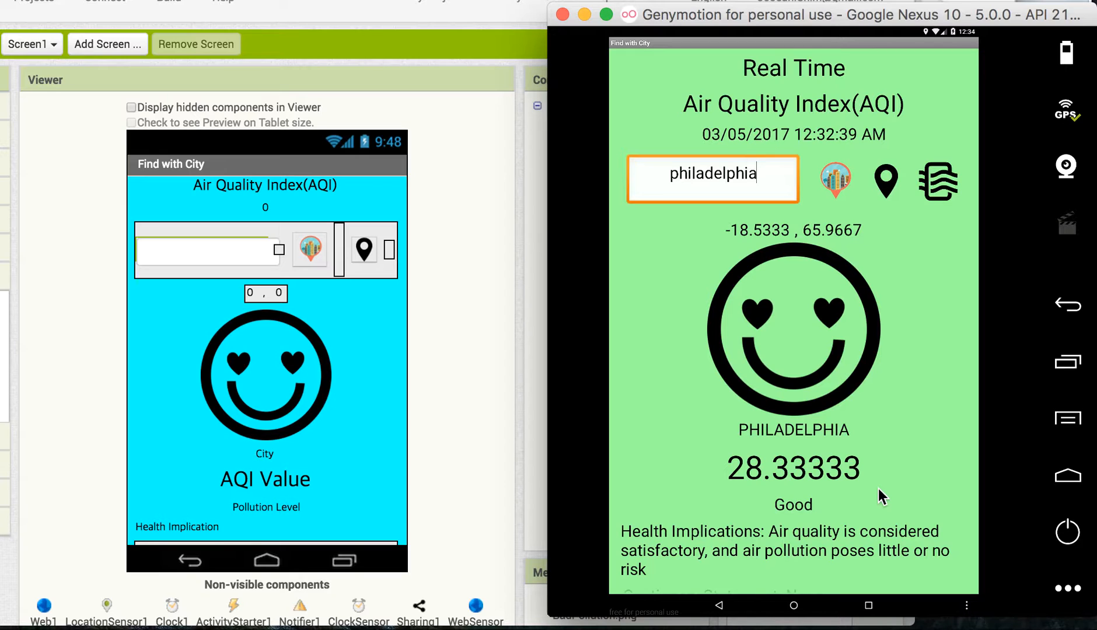
mouse_move(892, 499)
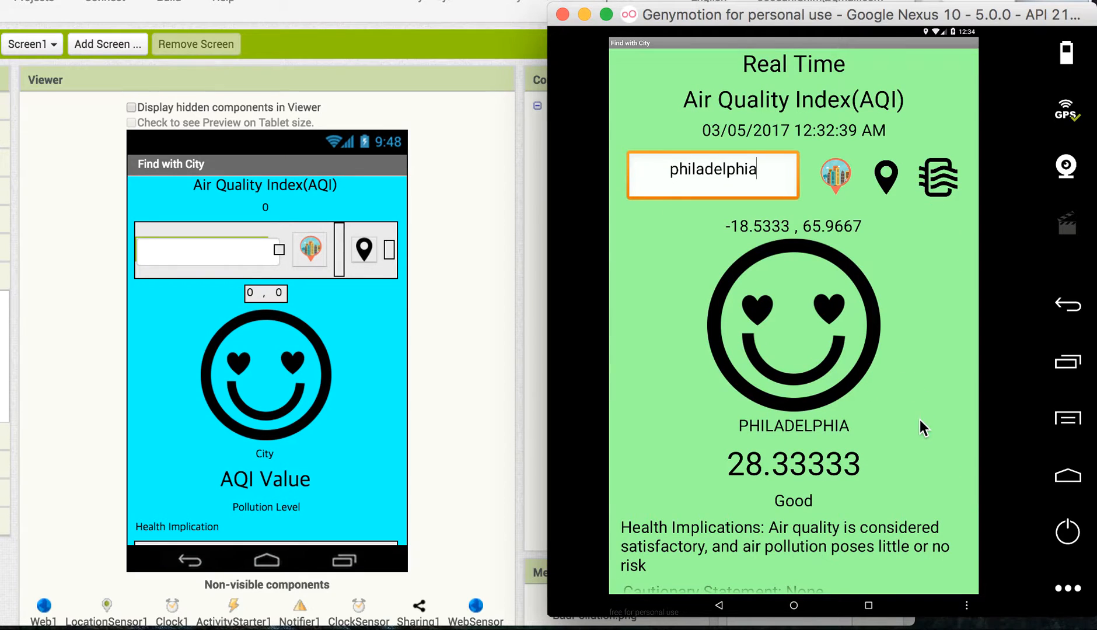
mouse_move(890, 366)
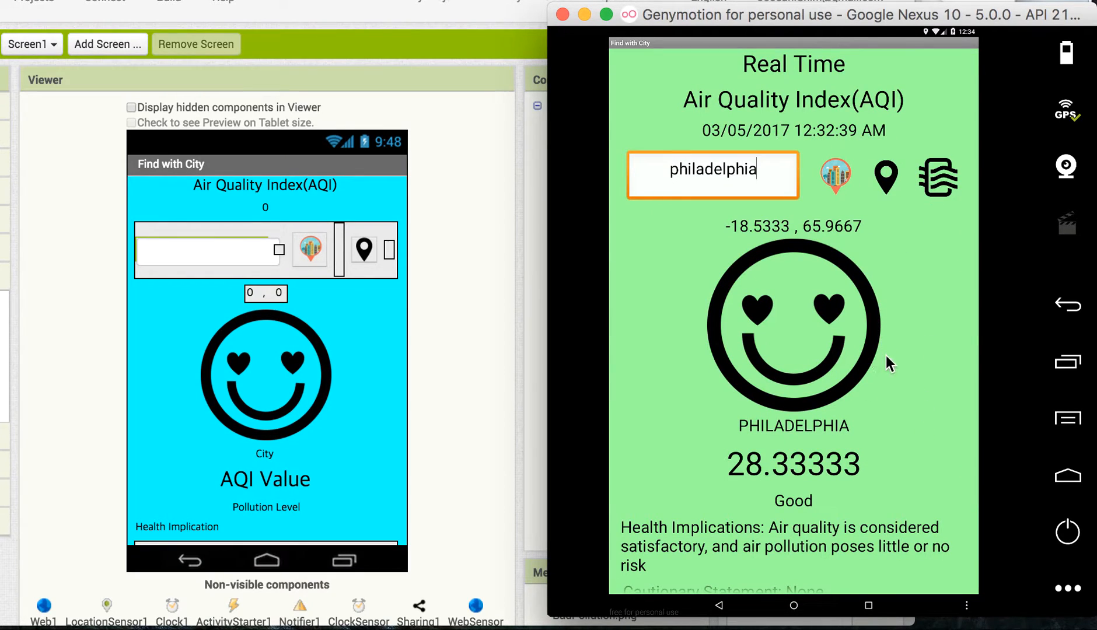
Scroll down to reveal the Cautionary Statement of None below the health implications.
scroll("down", 3)
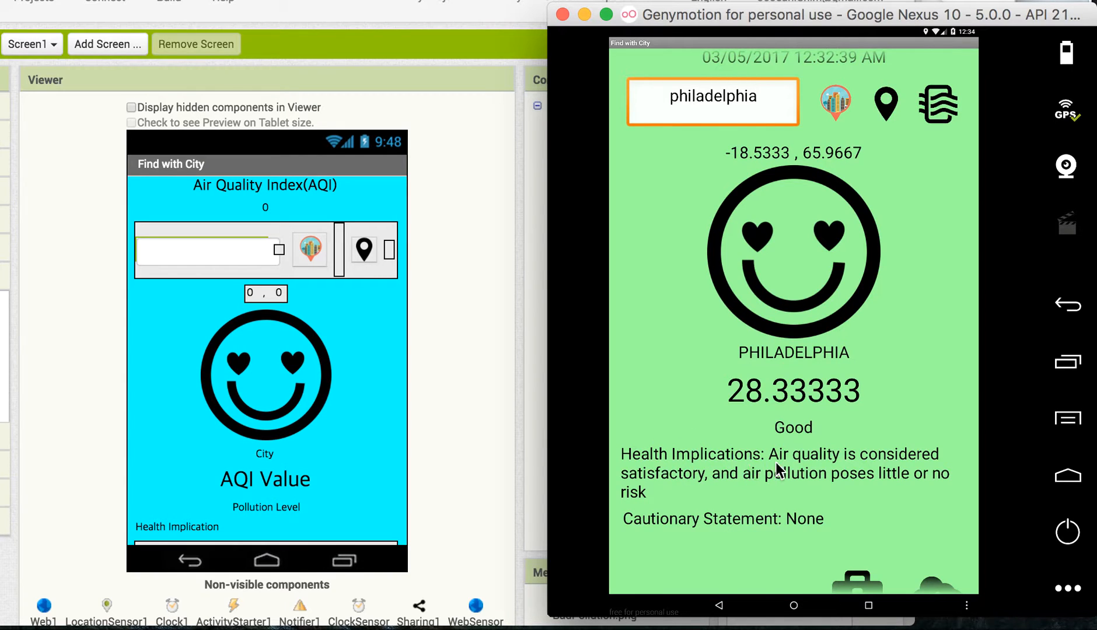
mouse_move(641, 511)
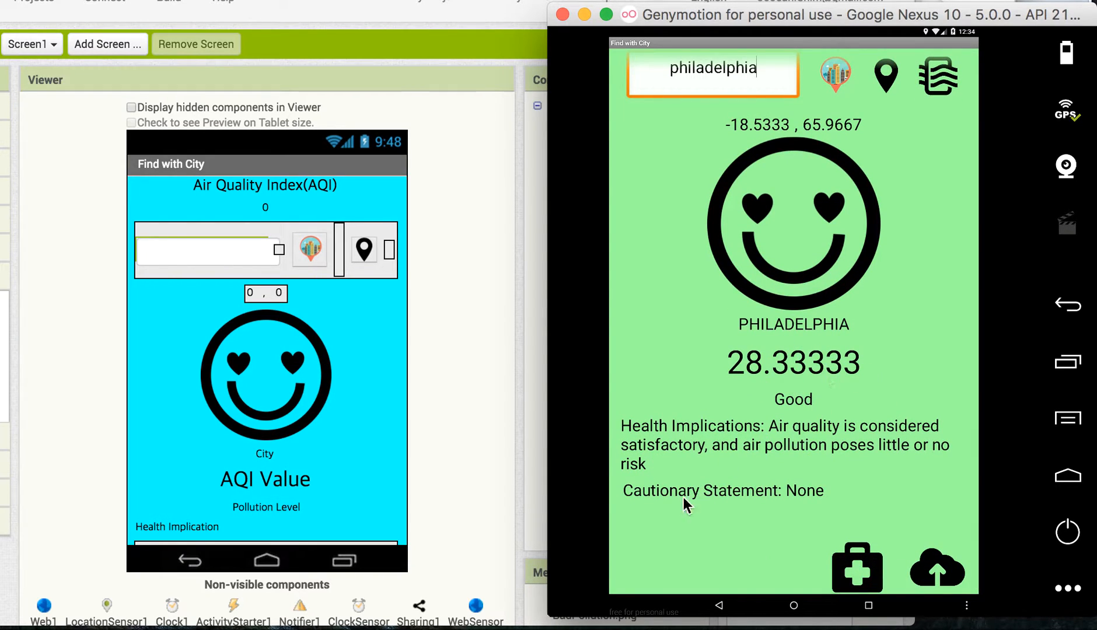
mouse_move(776, 495)
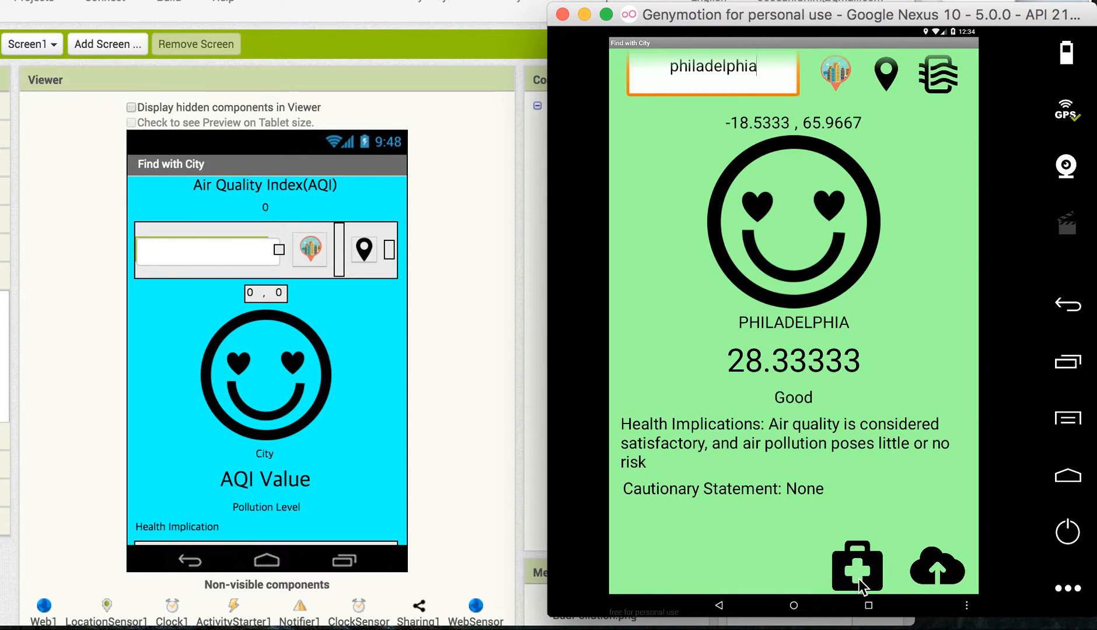
mouse_move(864, 580)
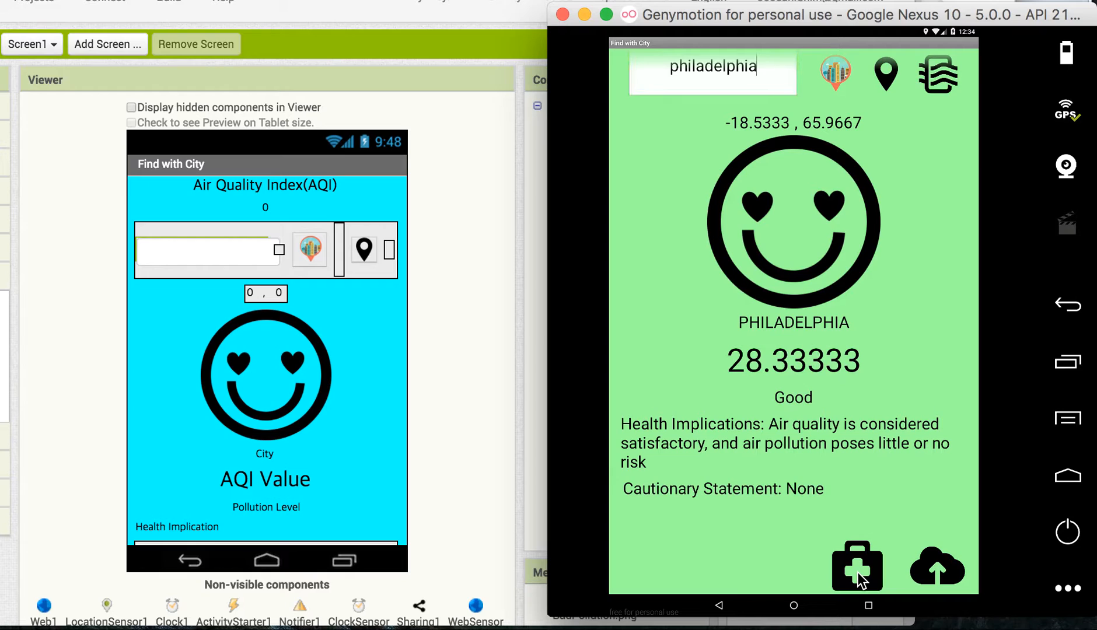
left_click(856, 566)
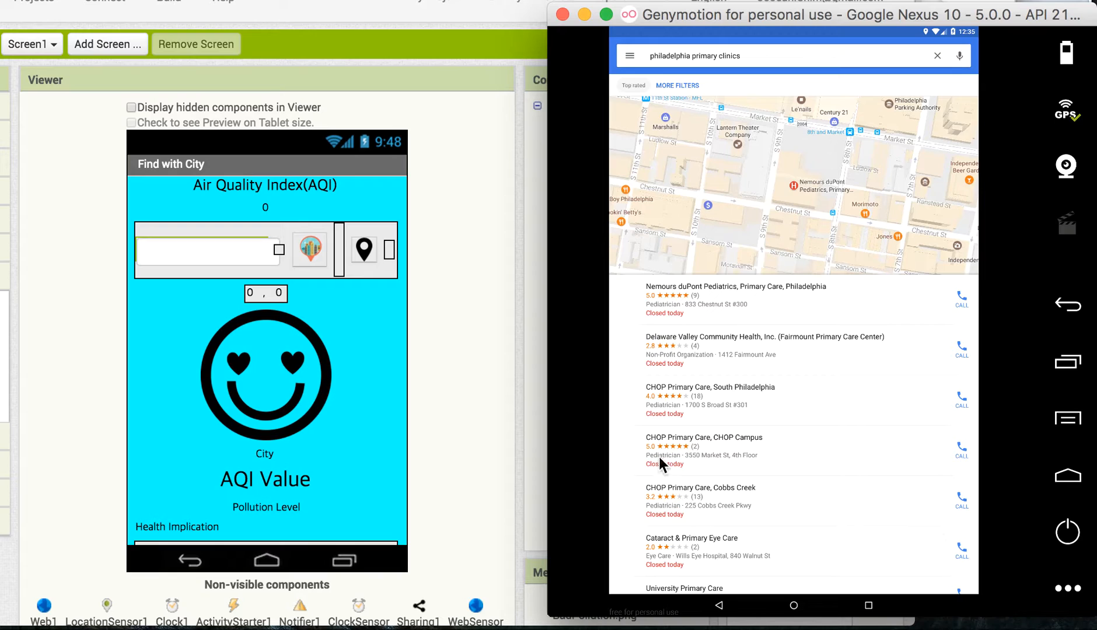
mouse_move(726, 611)
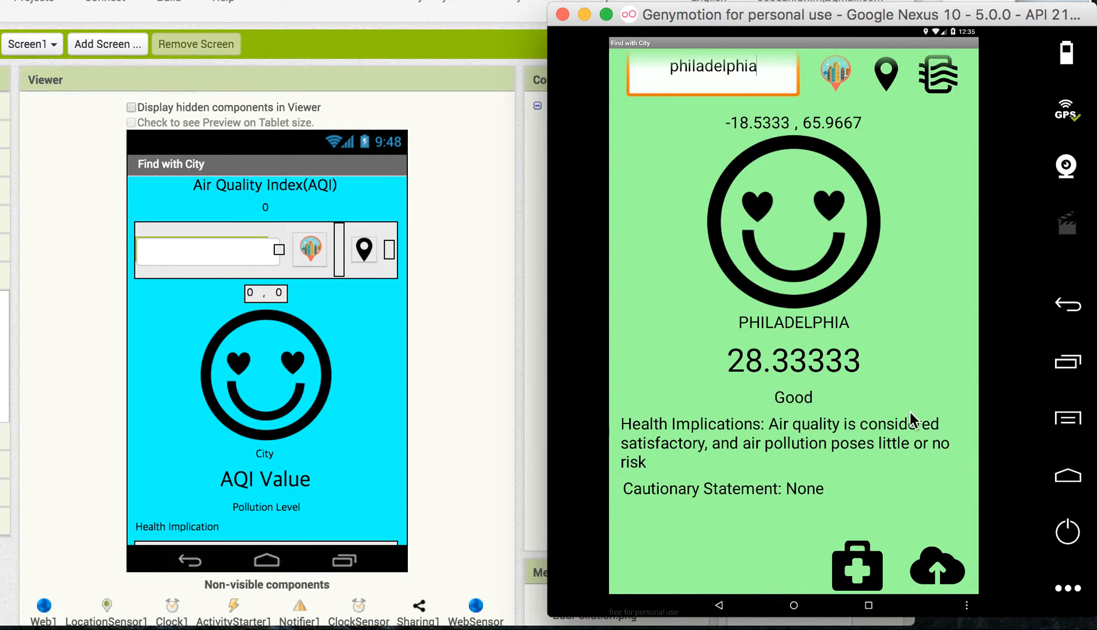
mouse_move(901, 575)
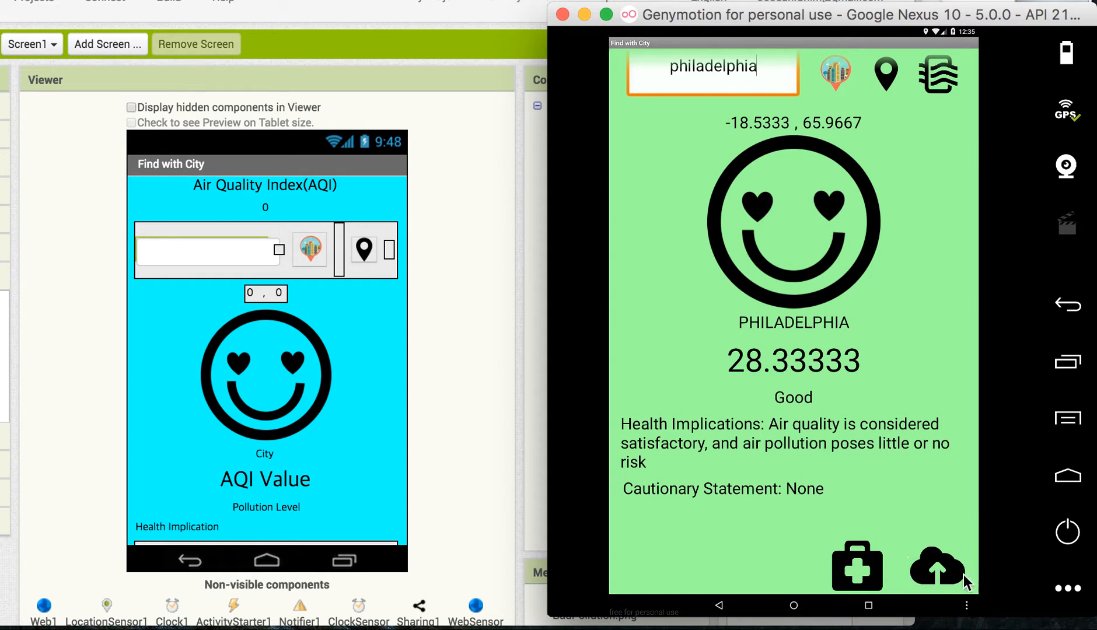
mouse_move(947, 576)
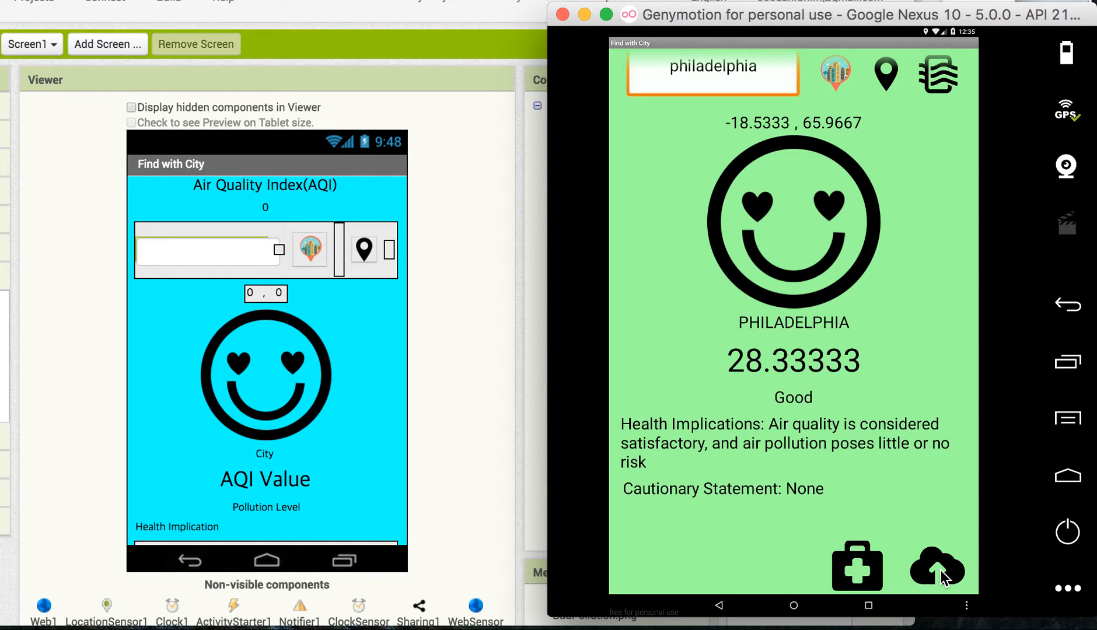
mouse_move(848, 147)
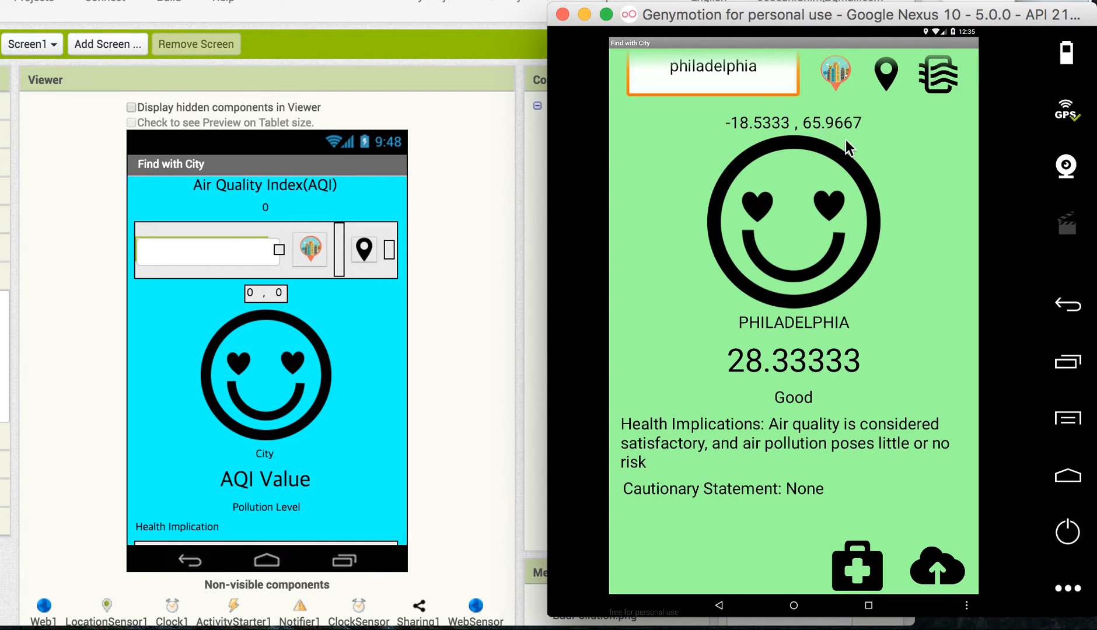
mouse_move(851, 432)
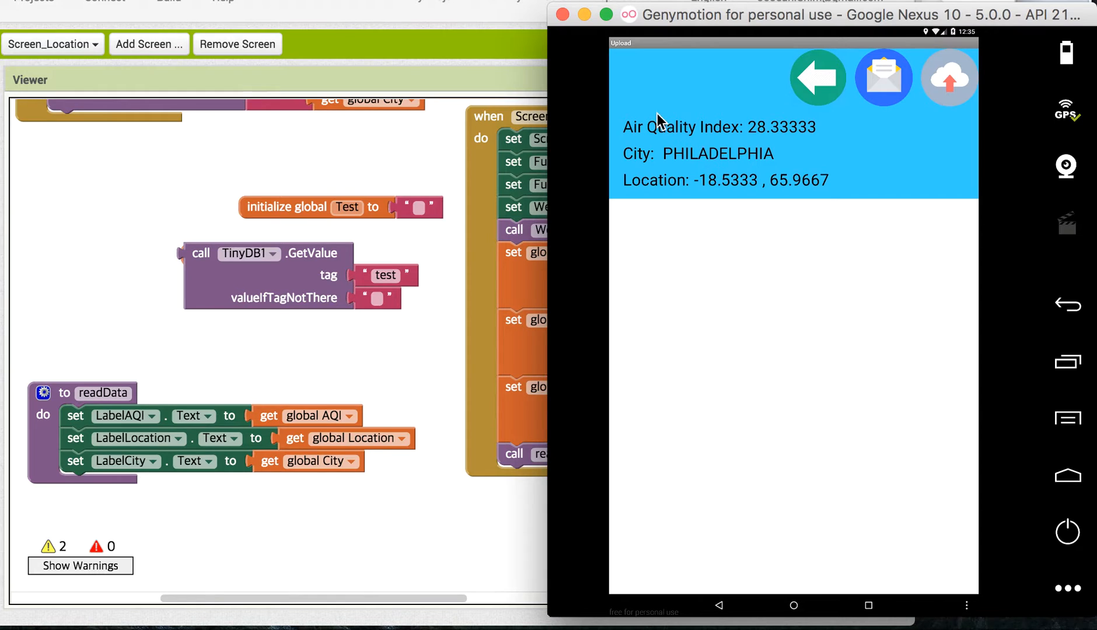
Load the Upload screen's Fusion Table listing three existing air quality records.
left_click(817, 78)
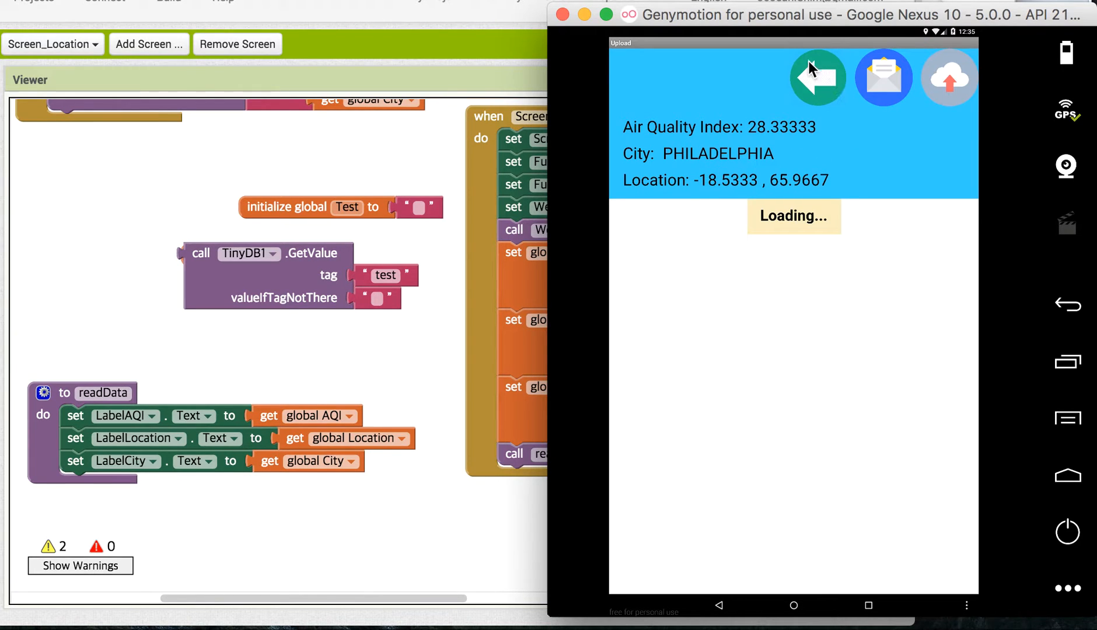
left_click(883, 77)
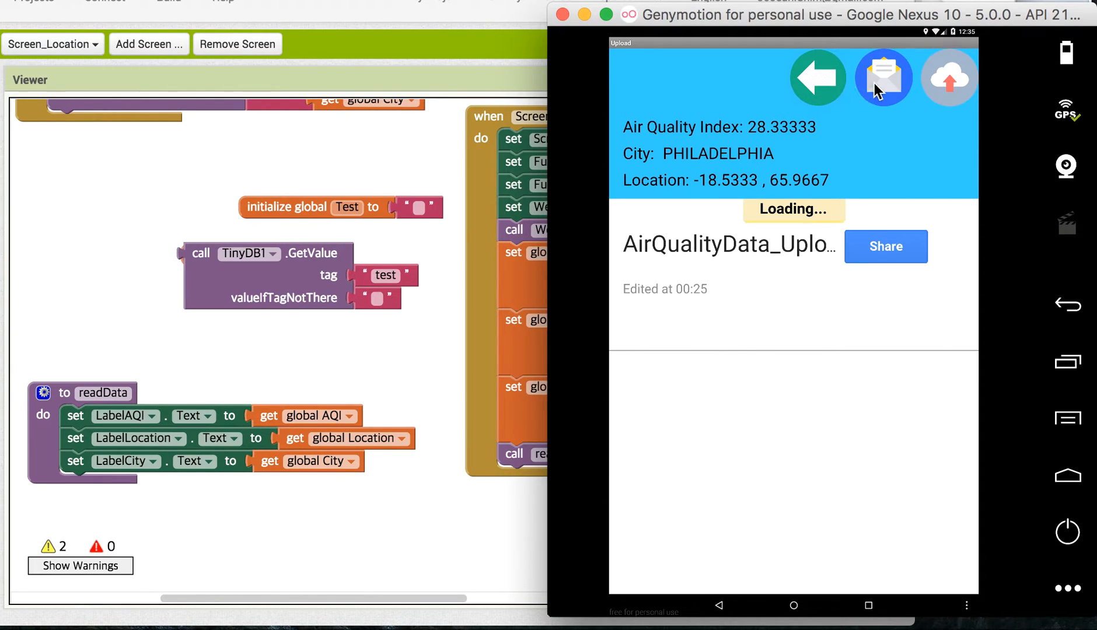
left_click(883, 77)
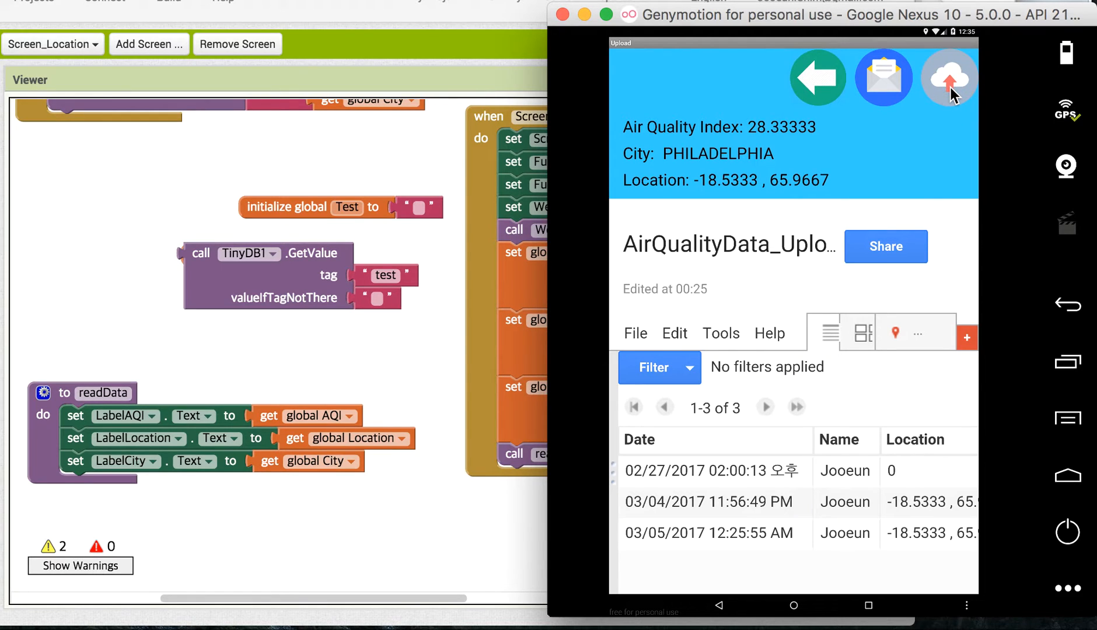
mouse_move(970, 194)
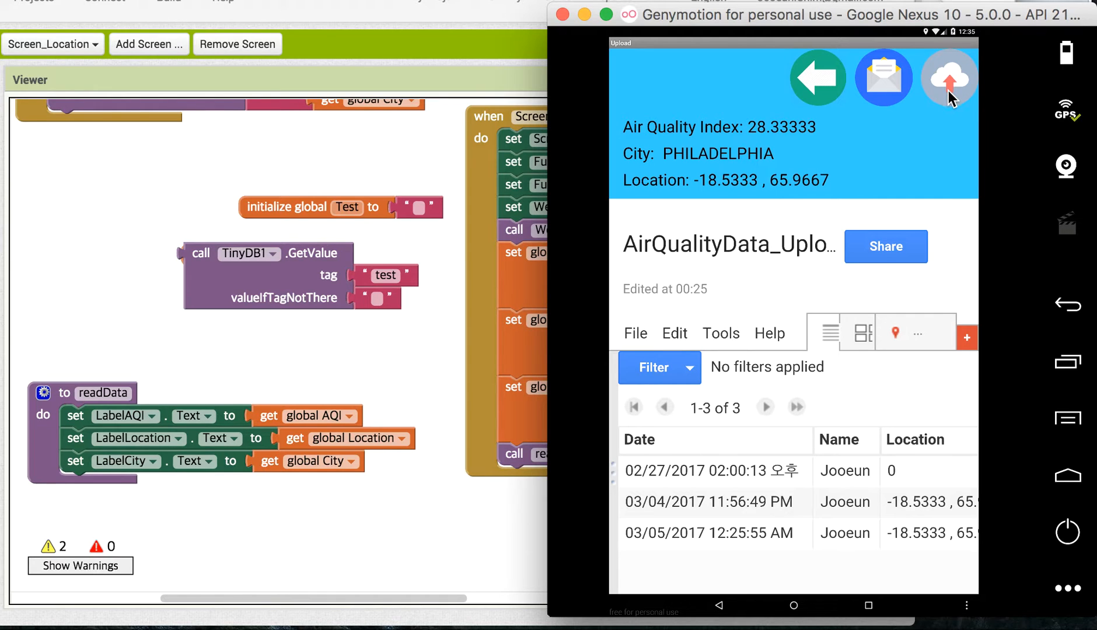
Upload Philadelphia's reading as a fourth record and dismiss the data-recorded confirmation.
left_click(949, 77)
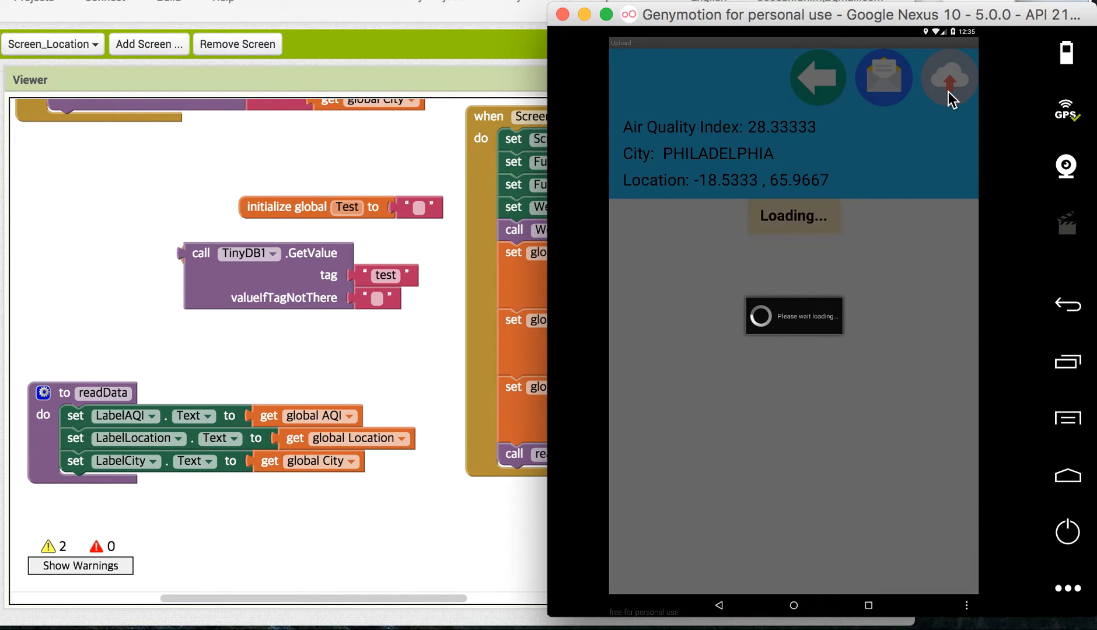
left_click(948, 78)
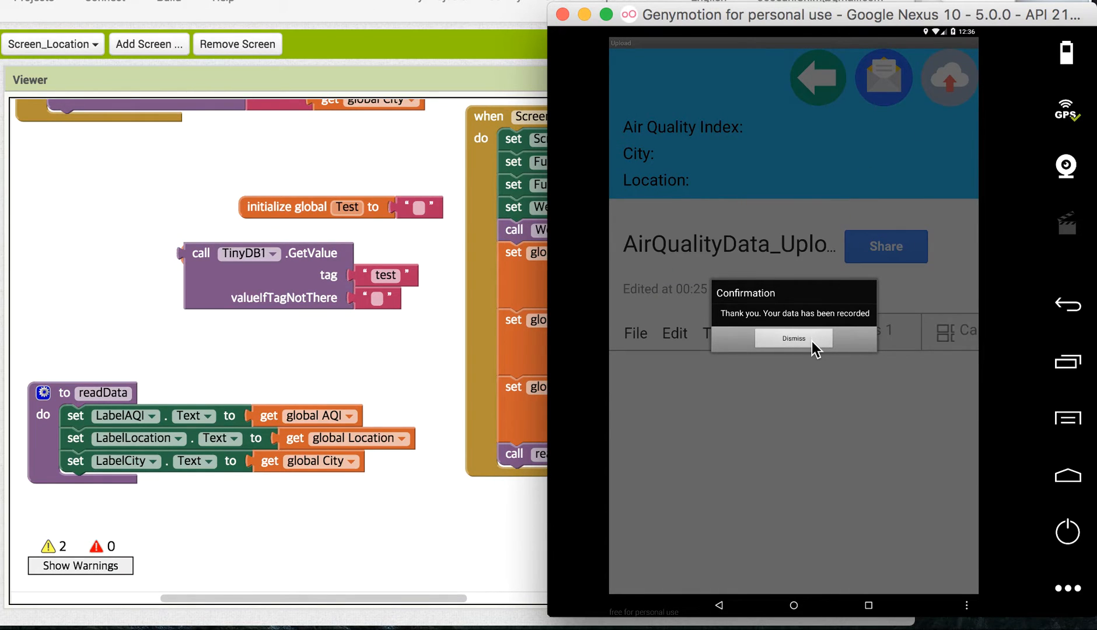
left_click(794, 338)
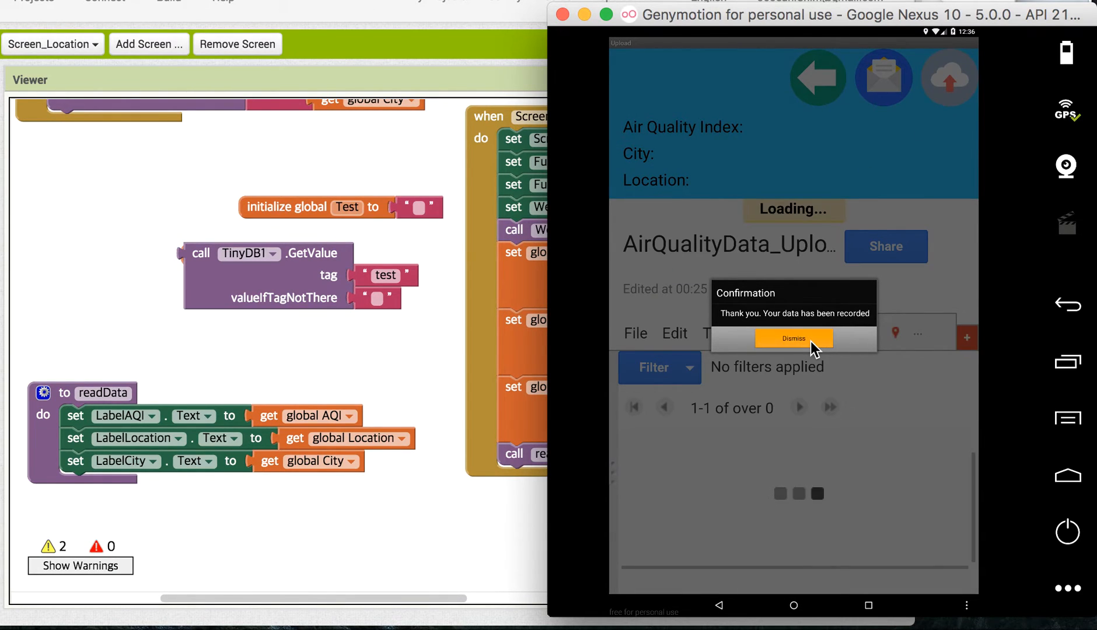
left_click(794, 342)
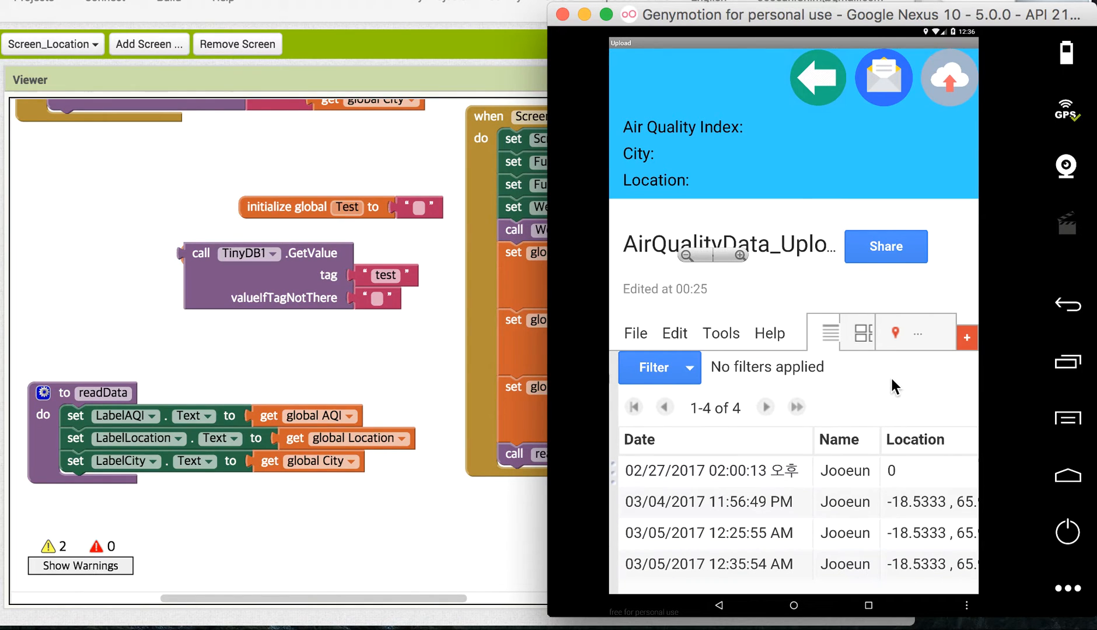
mouse_move(804, 577)
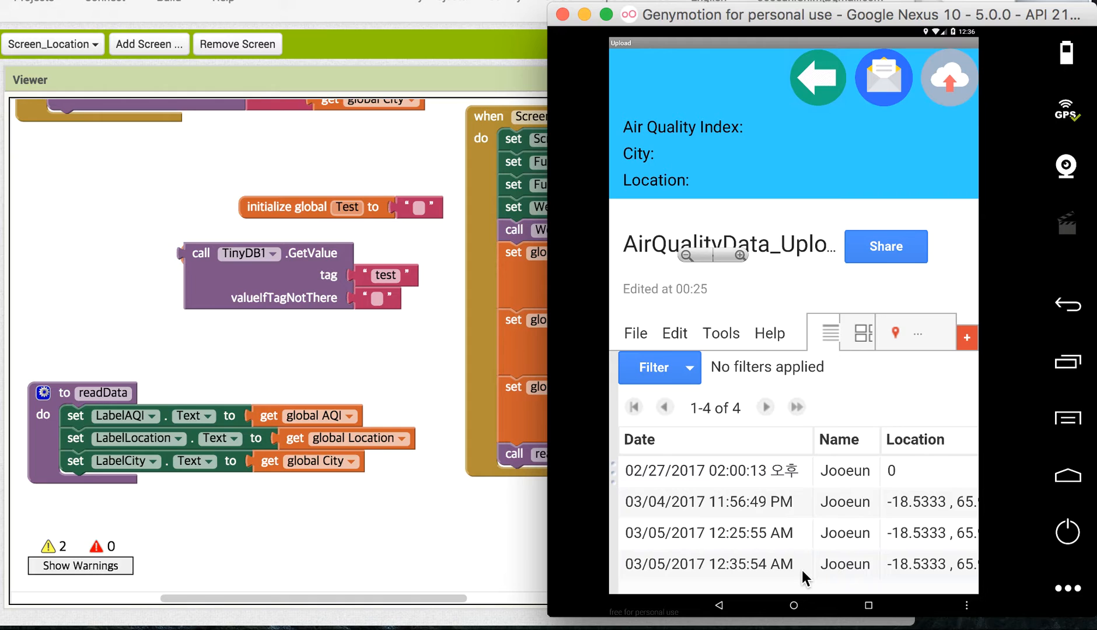
mouse_move(863, 538)
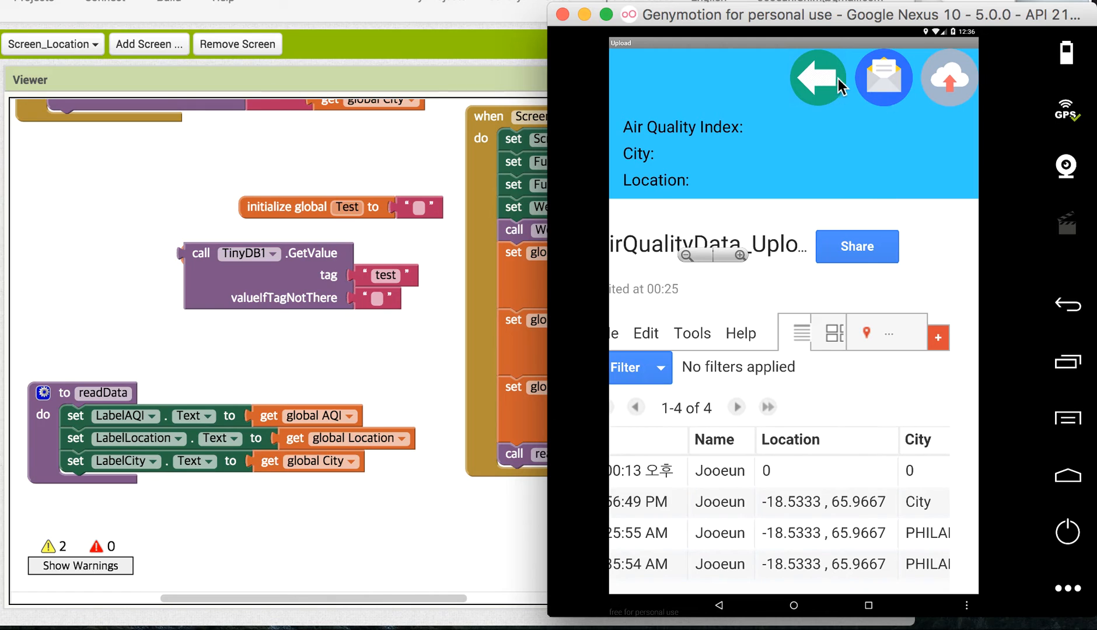
mouse_move(832, 86)
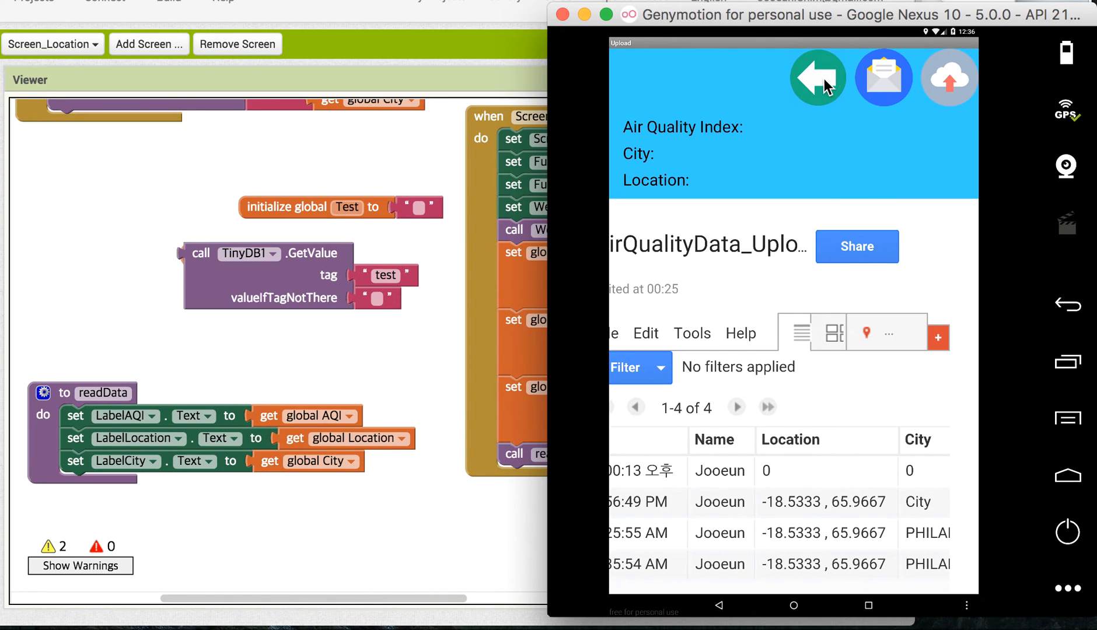
mouse_move(776, 73)
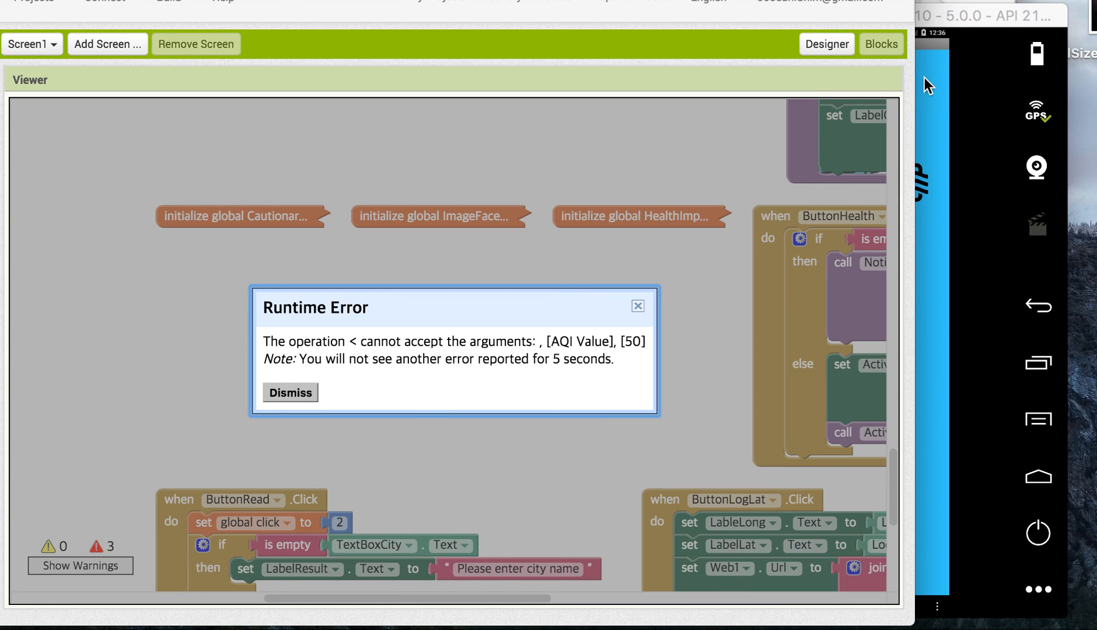
Dismiss the Runtime Error dialog about comparing the AQI value with 50.
left_click(289, 393)
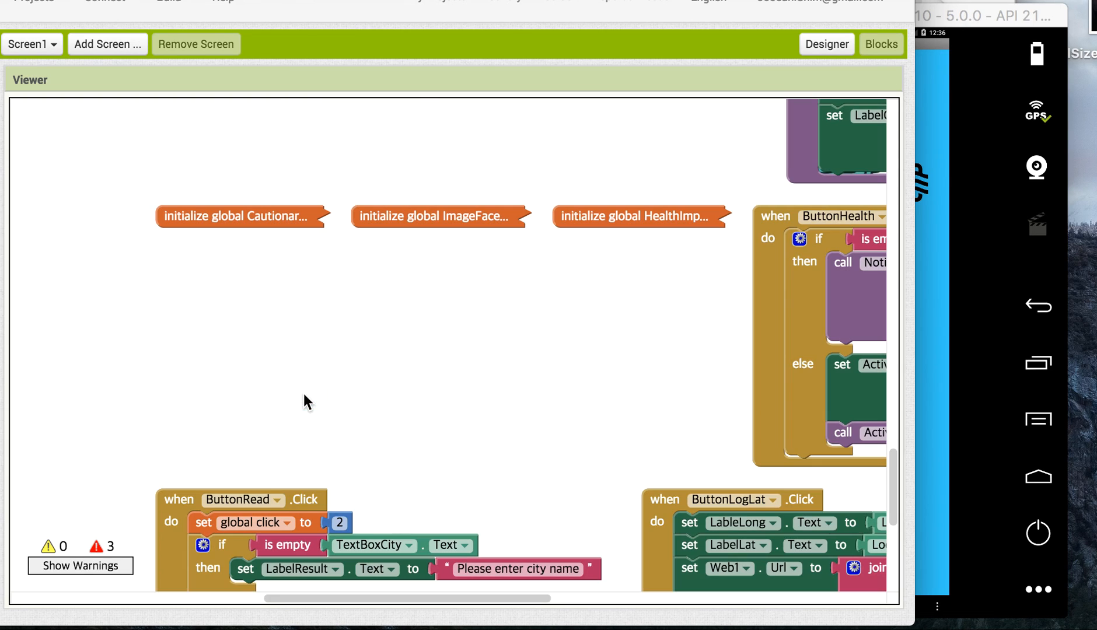